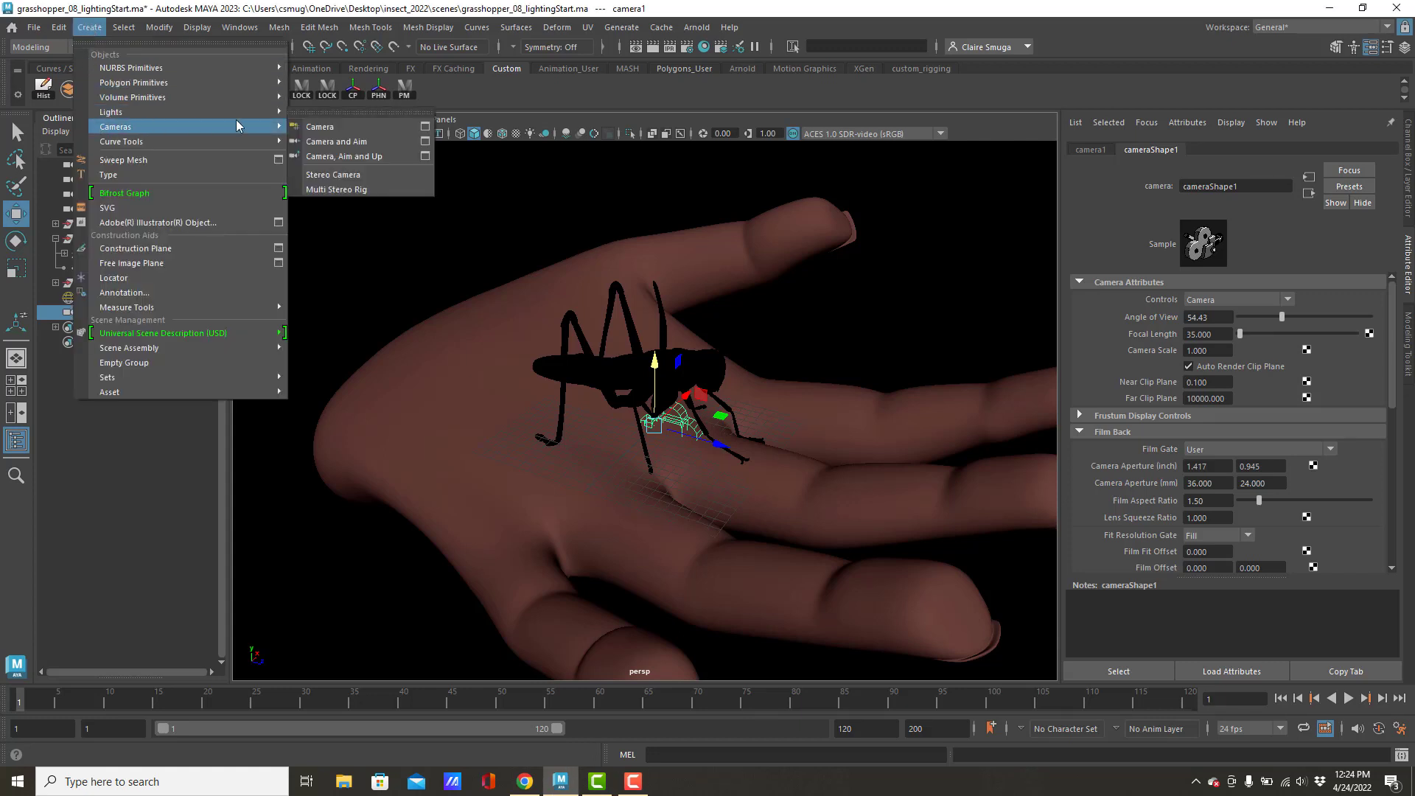
mouse_move(320, 126)
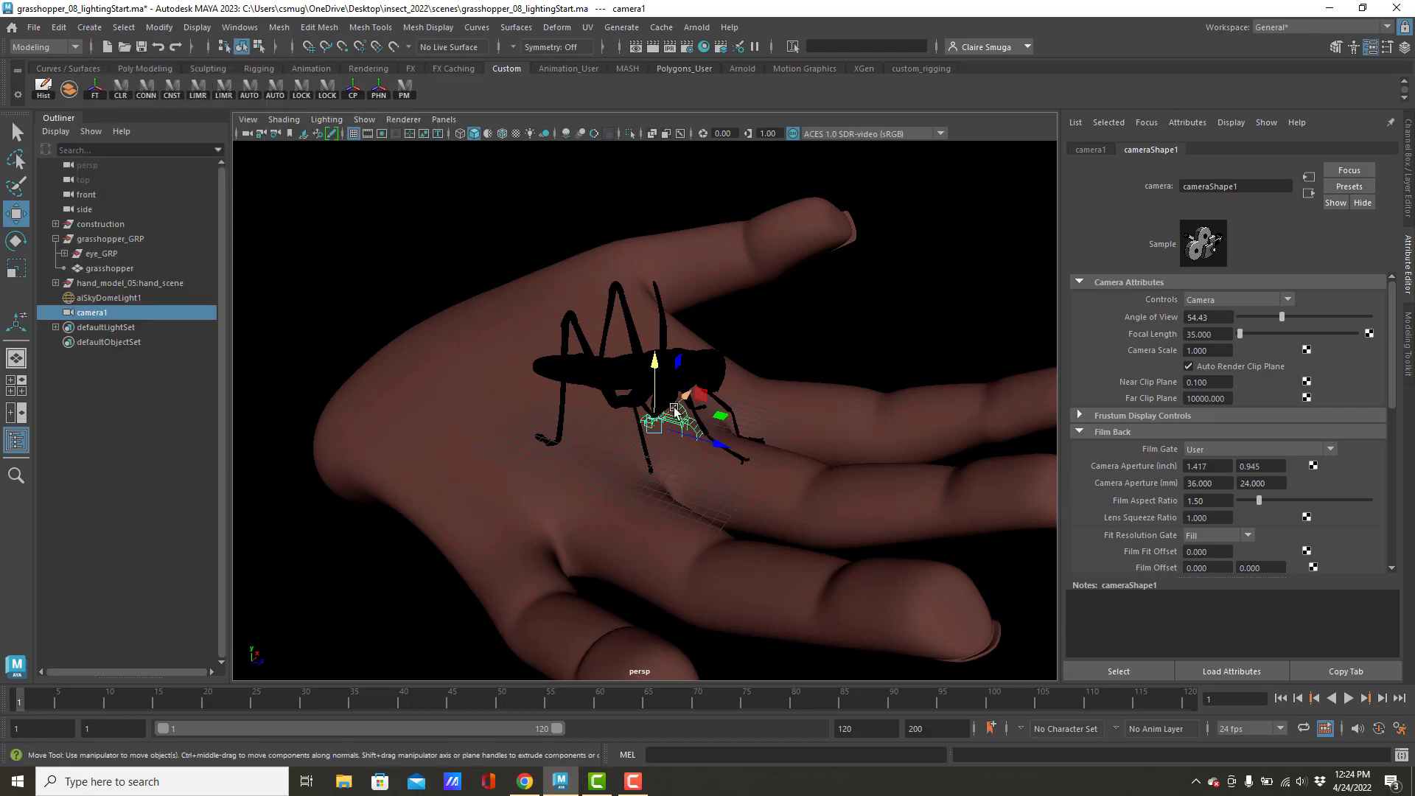
- Rename the new camera1 in the Outliner to insect_cam
left_click_drag(676, 407, 541, 425)
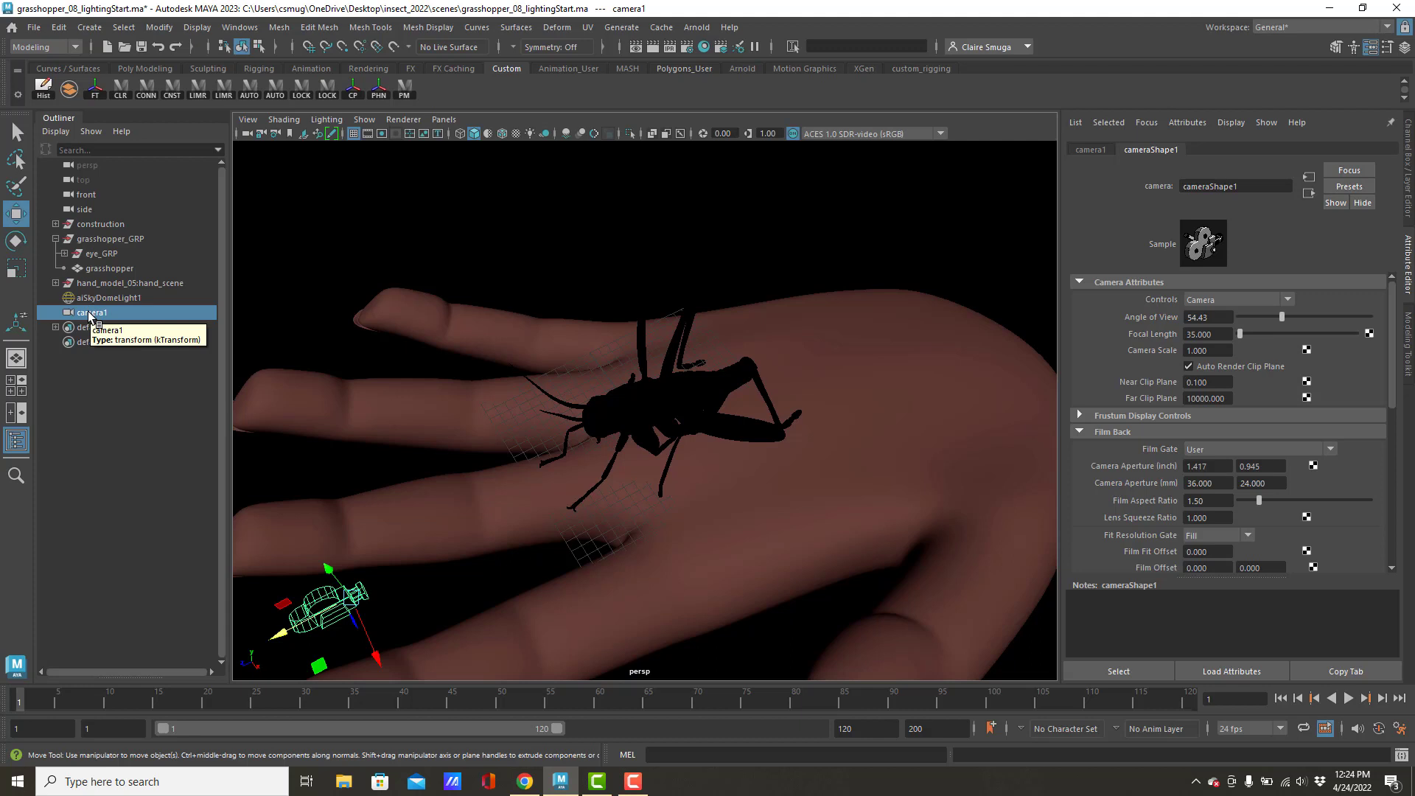
double_click(92, 312)
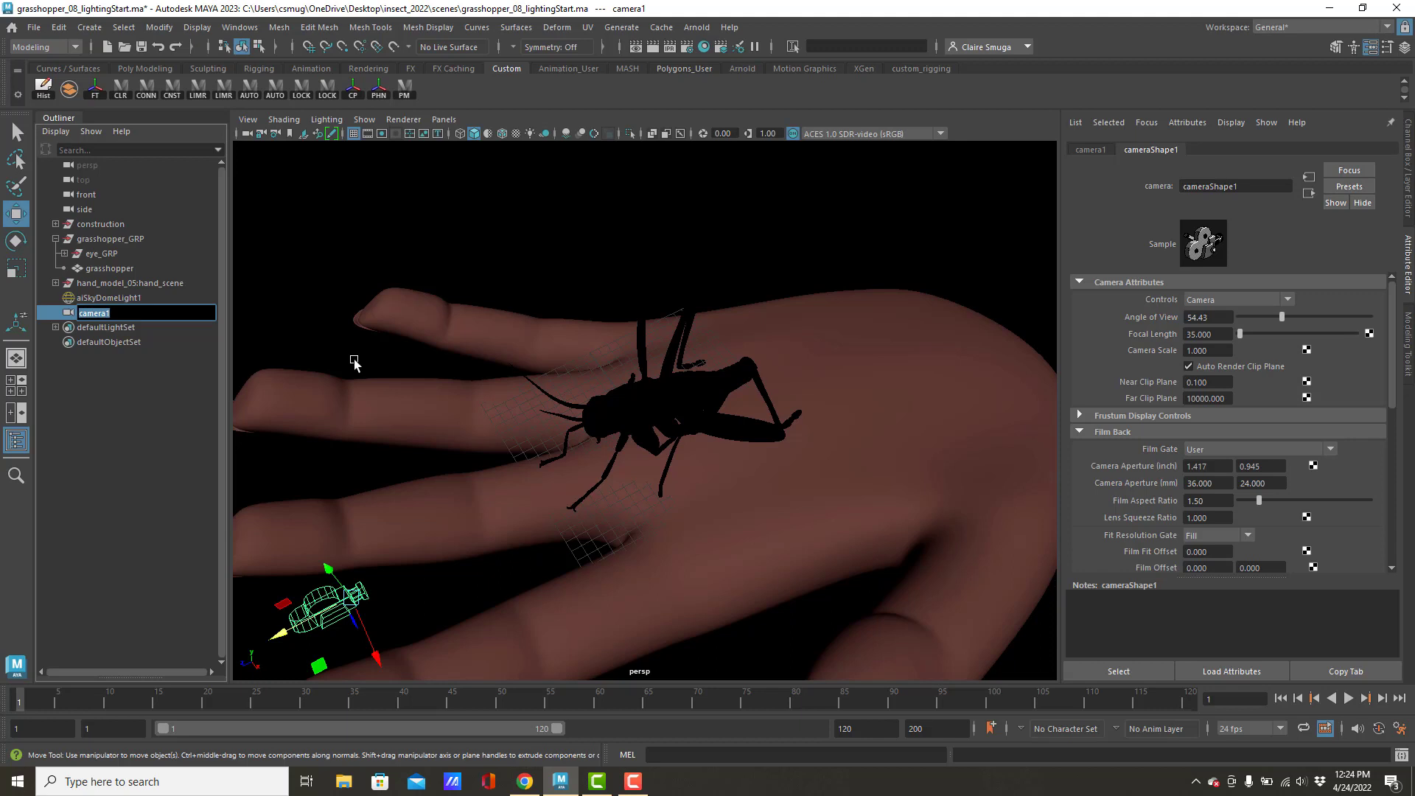
type("insect_cam")
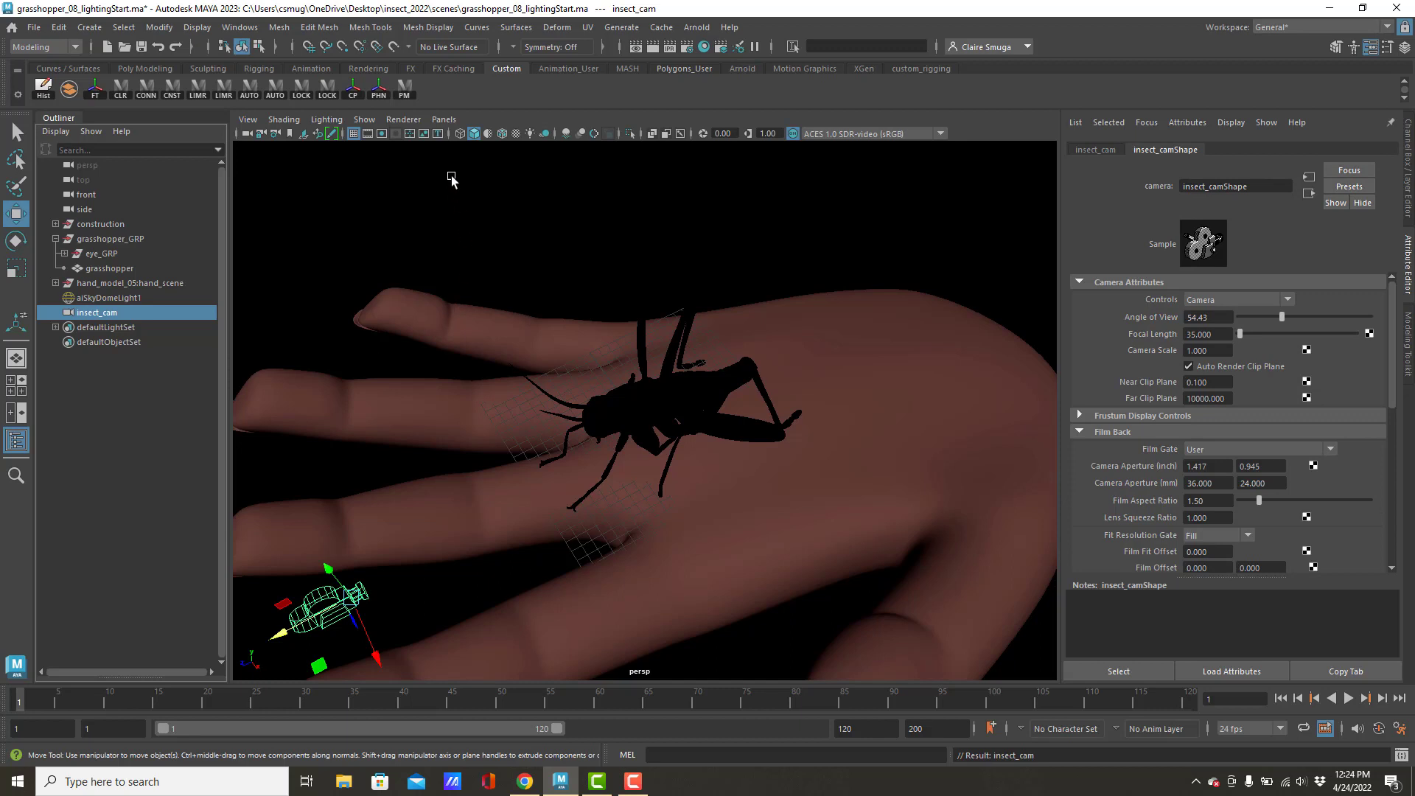
- Bring up the viewport's Panels menu to look through insect_cam
left_click(444, 119)
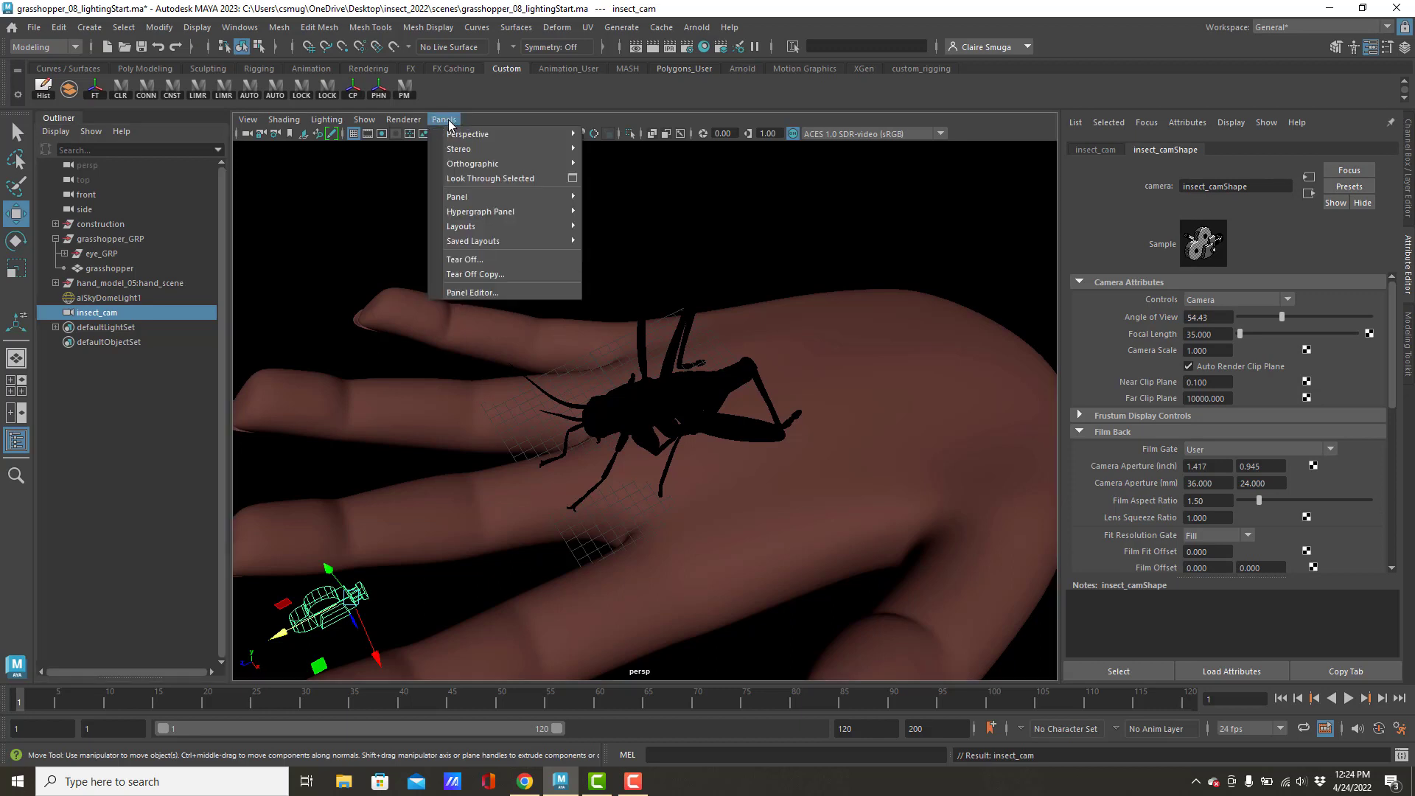
mouse_move(469, 134)
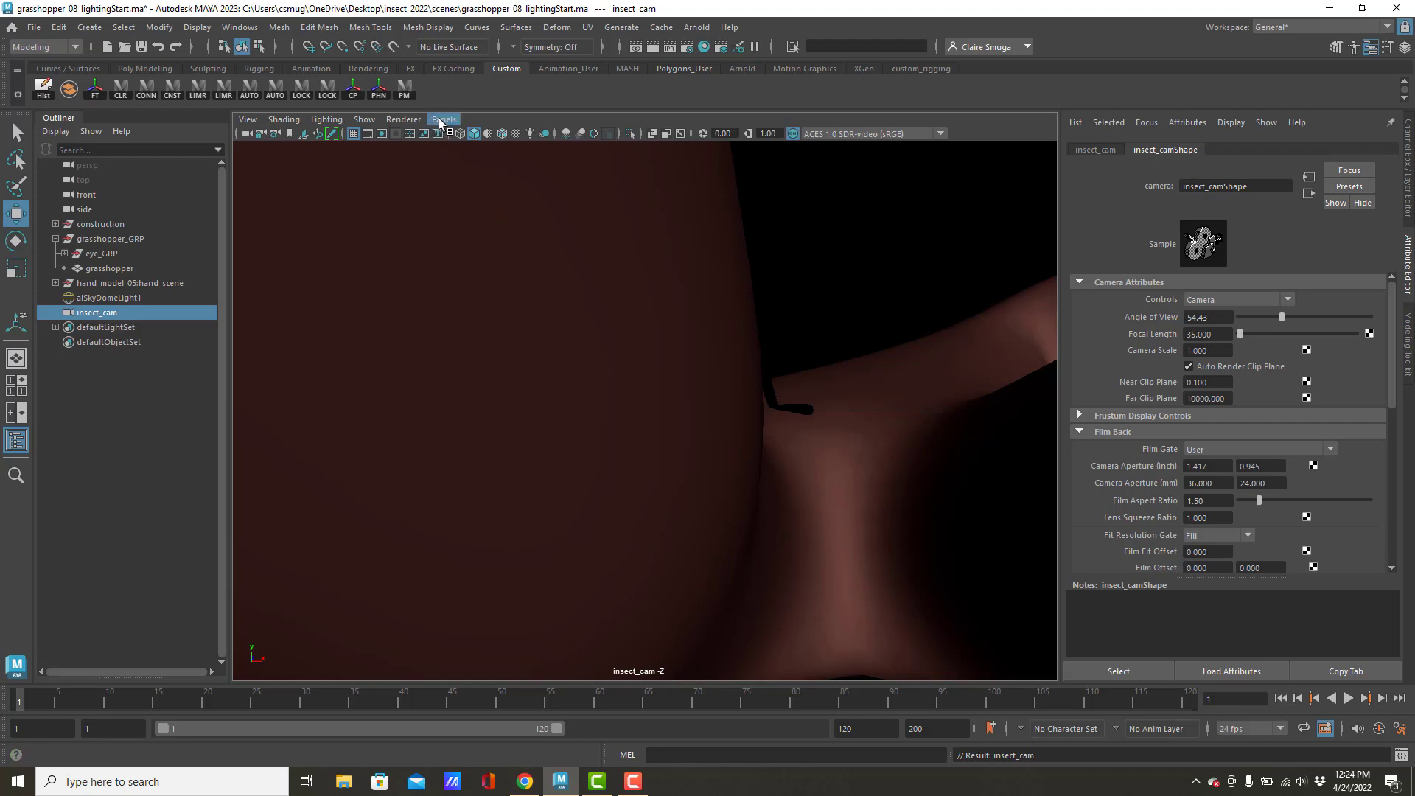
- Tear off a floating copy of the insect_cam view and move it aside
left_click(444, 119)
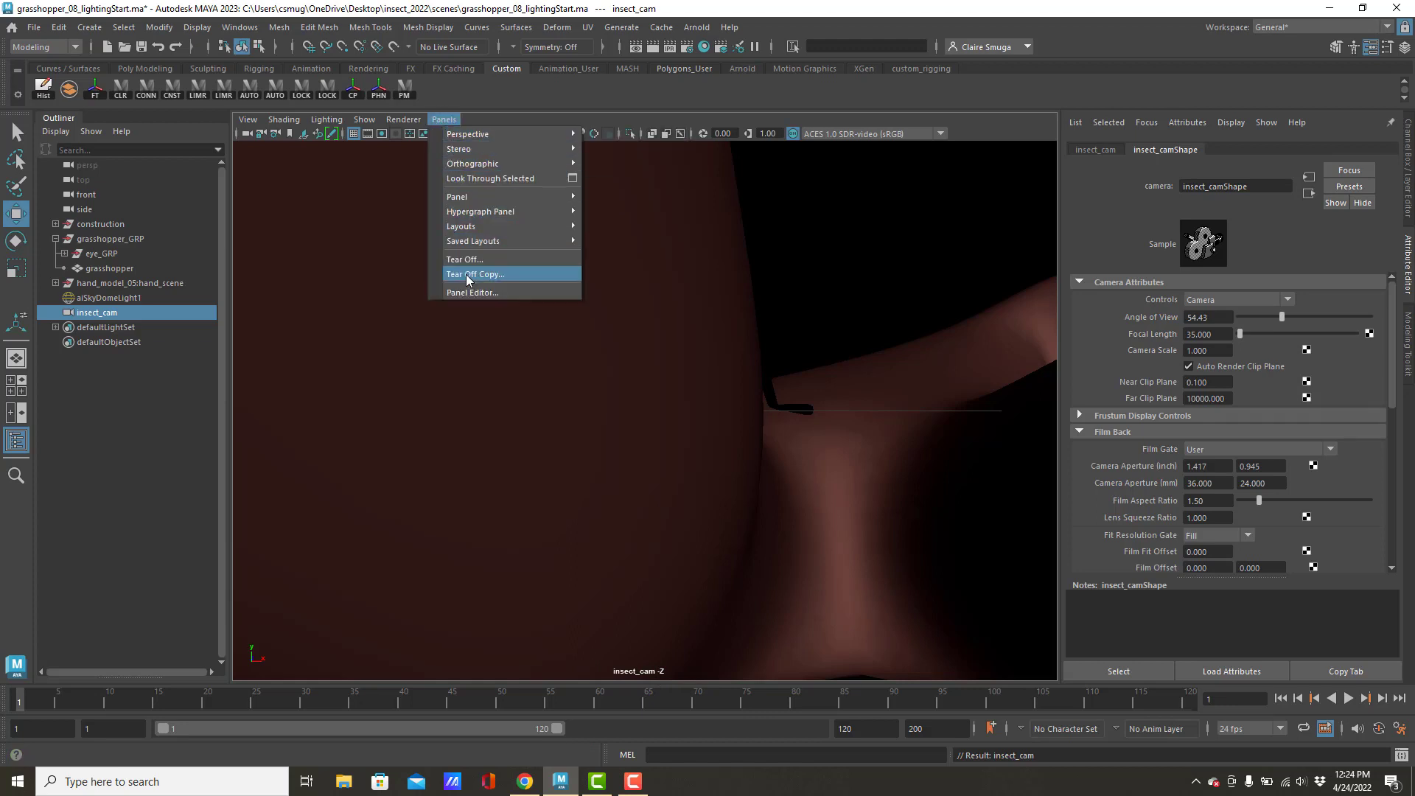
left_click(473, 275)
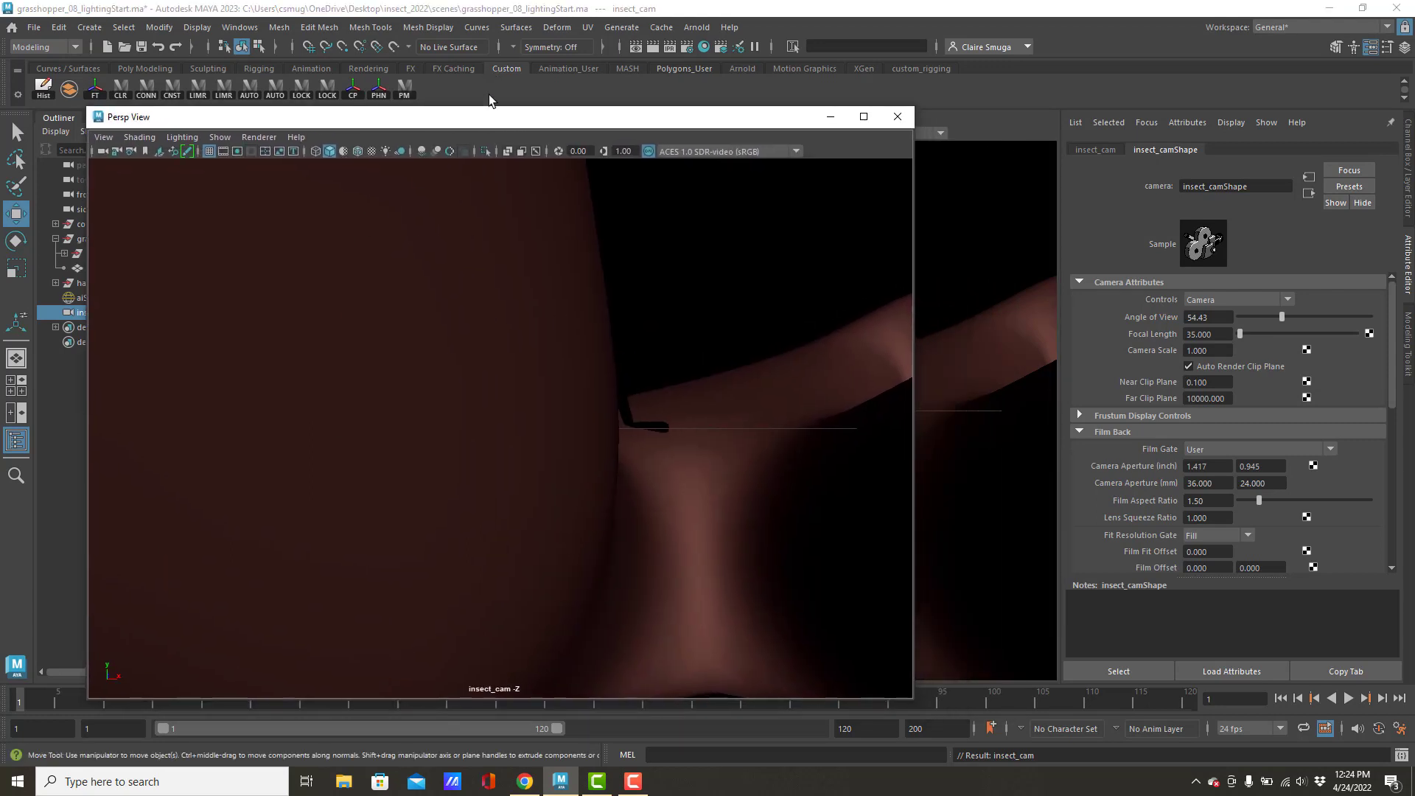
left_click(443, 119)
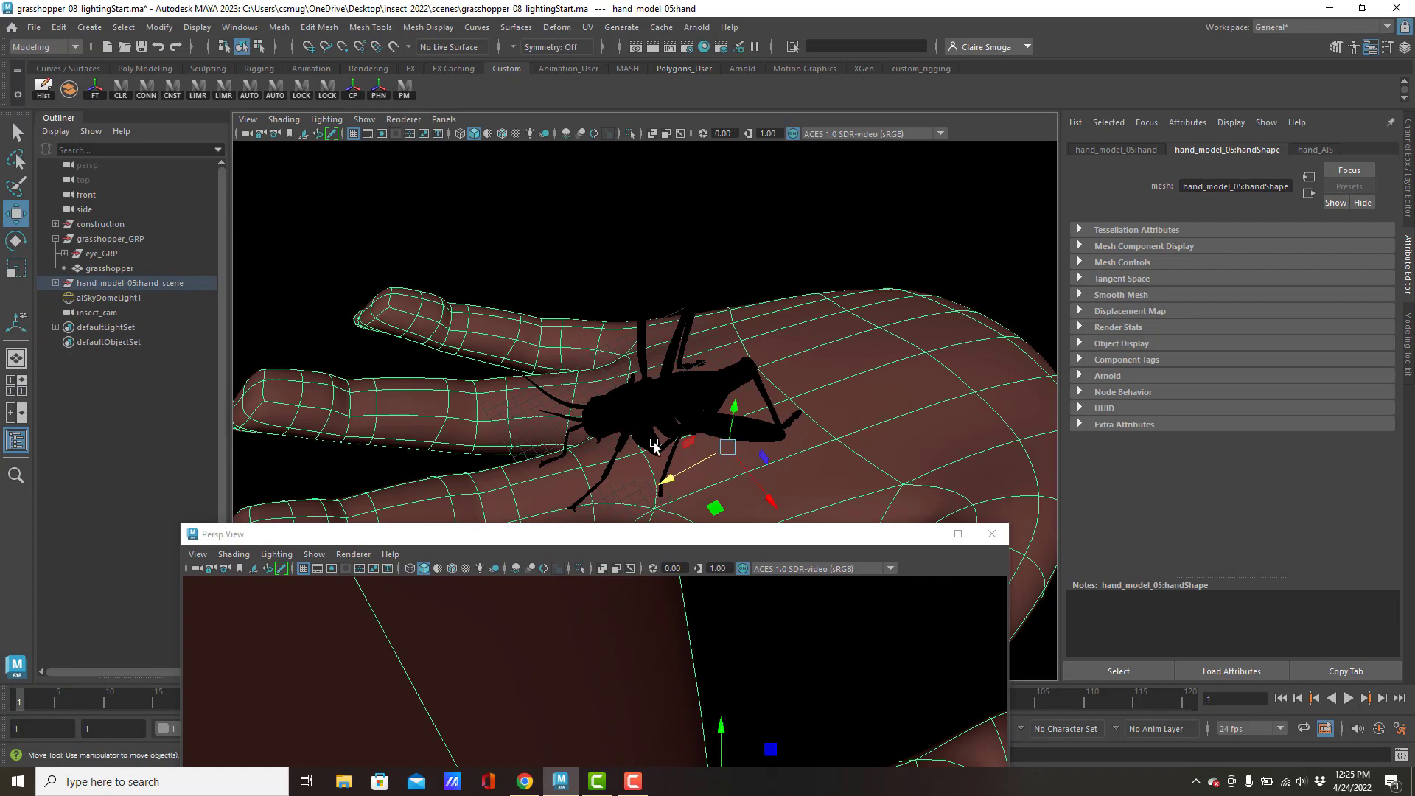
- Select the grasshopper so insect_cam can be framed around it
left_click(106, 268)
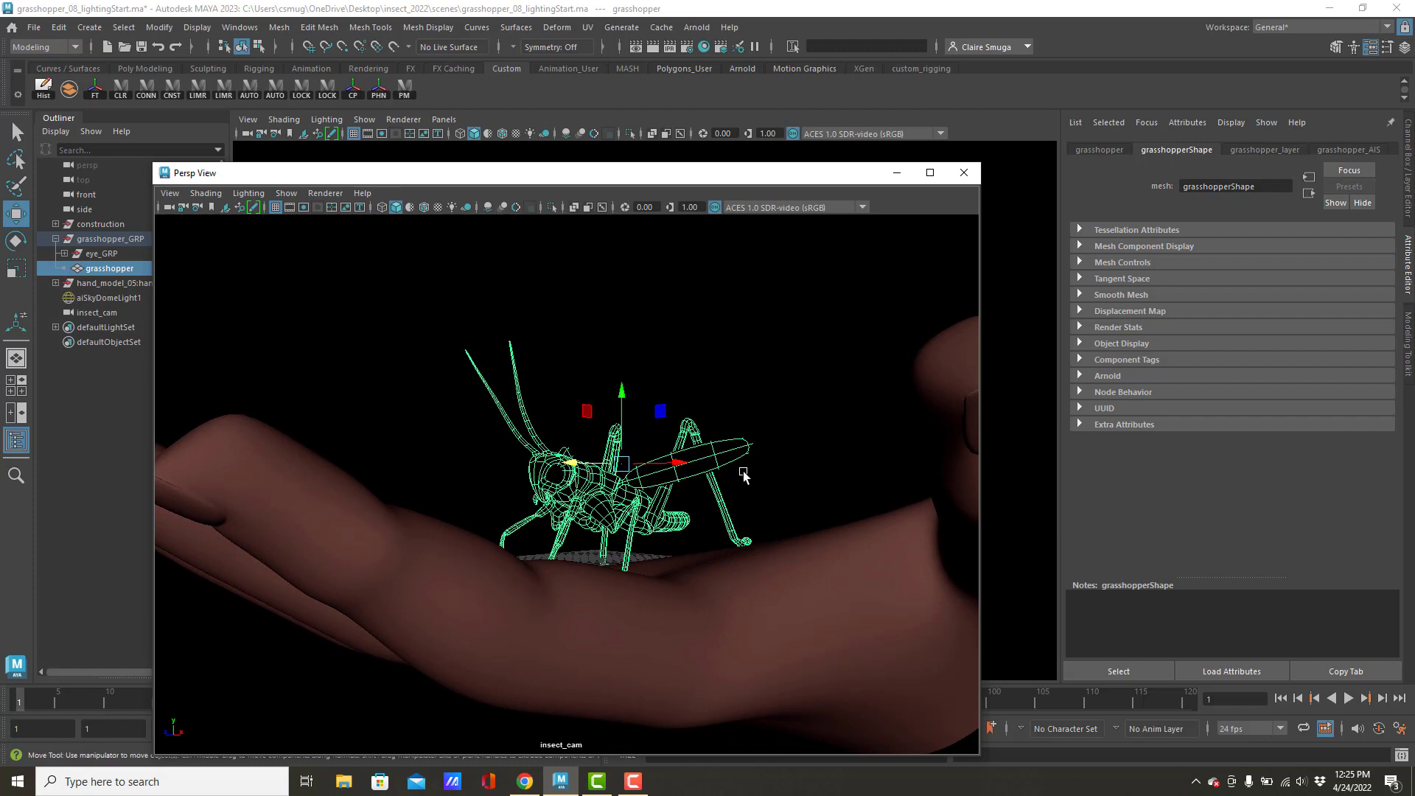
mouse_move(479, 330)
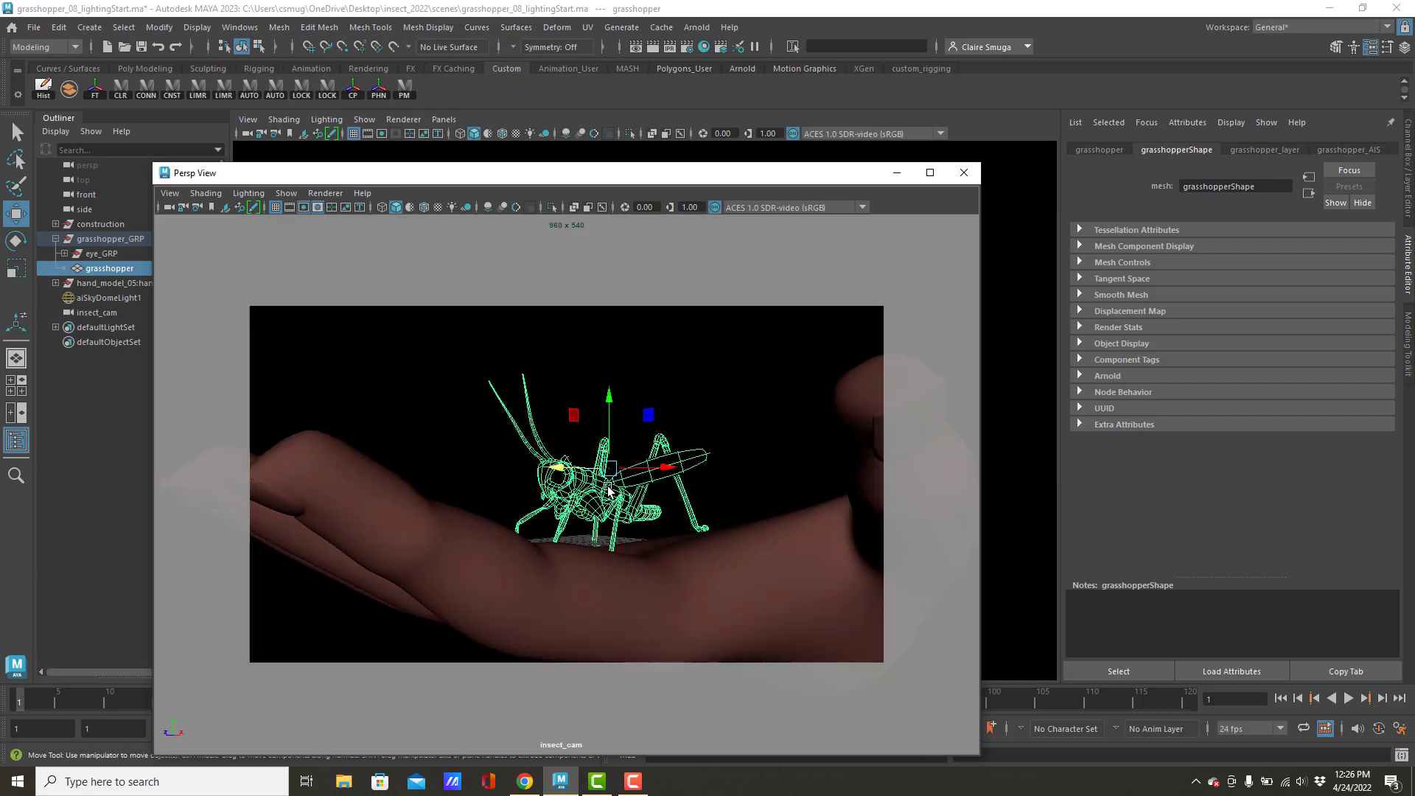
mouse_move(871, 648)
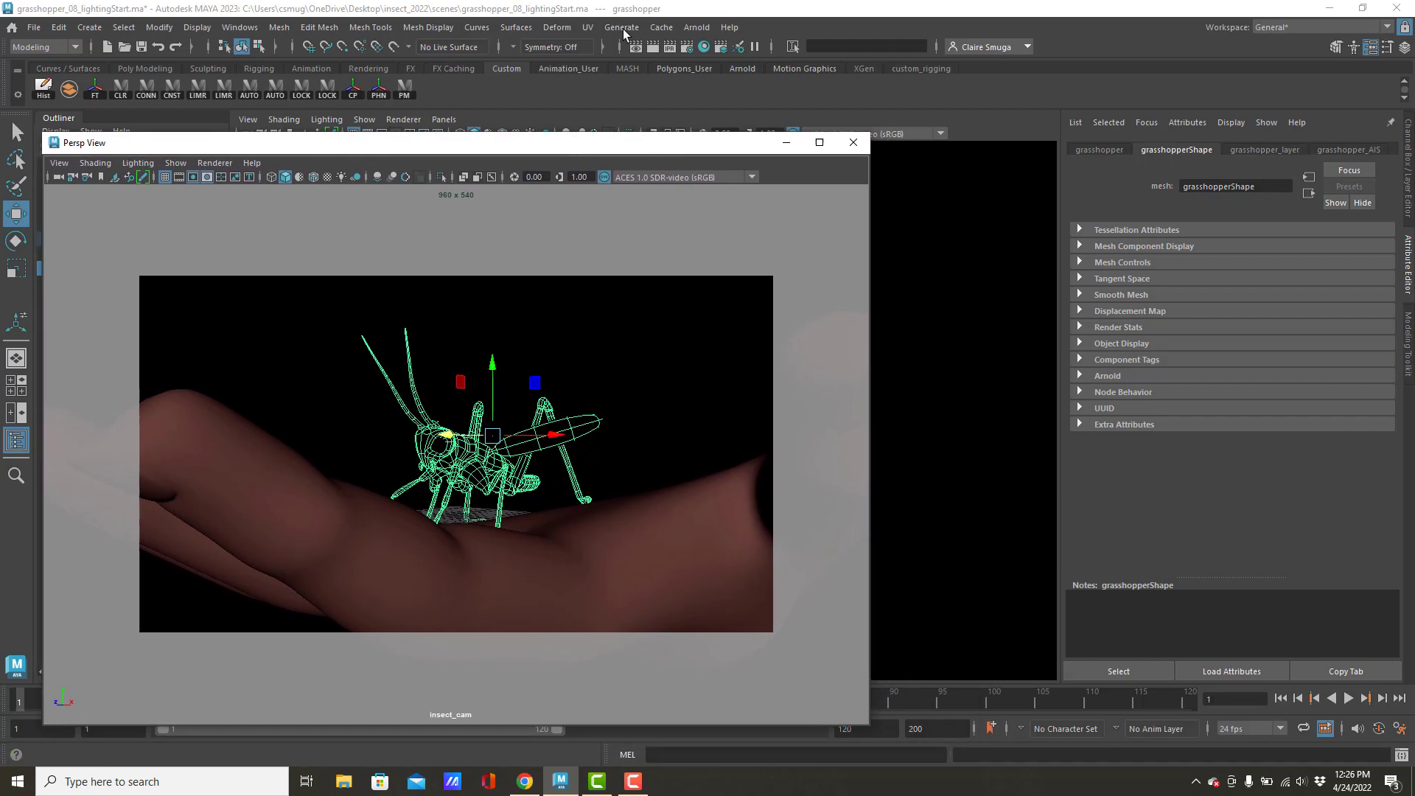
- Launch Arnold RenderView and choose insect_camShape as its render camera
left_click(695, 27)
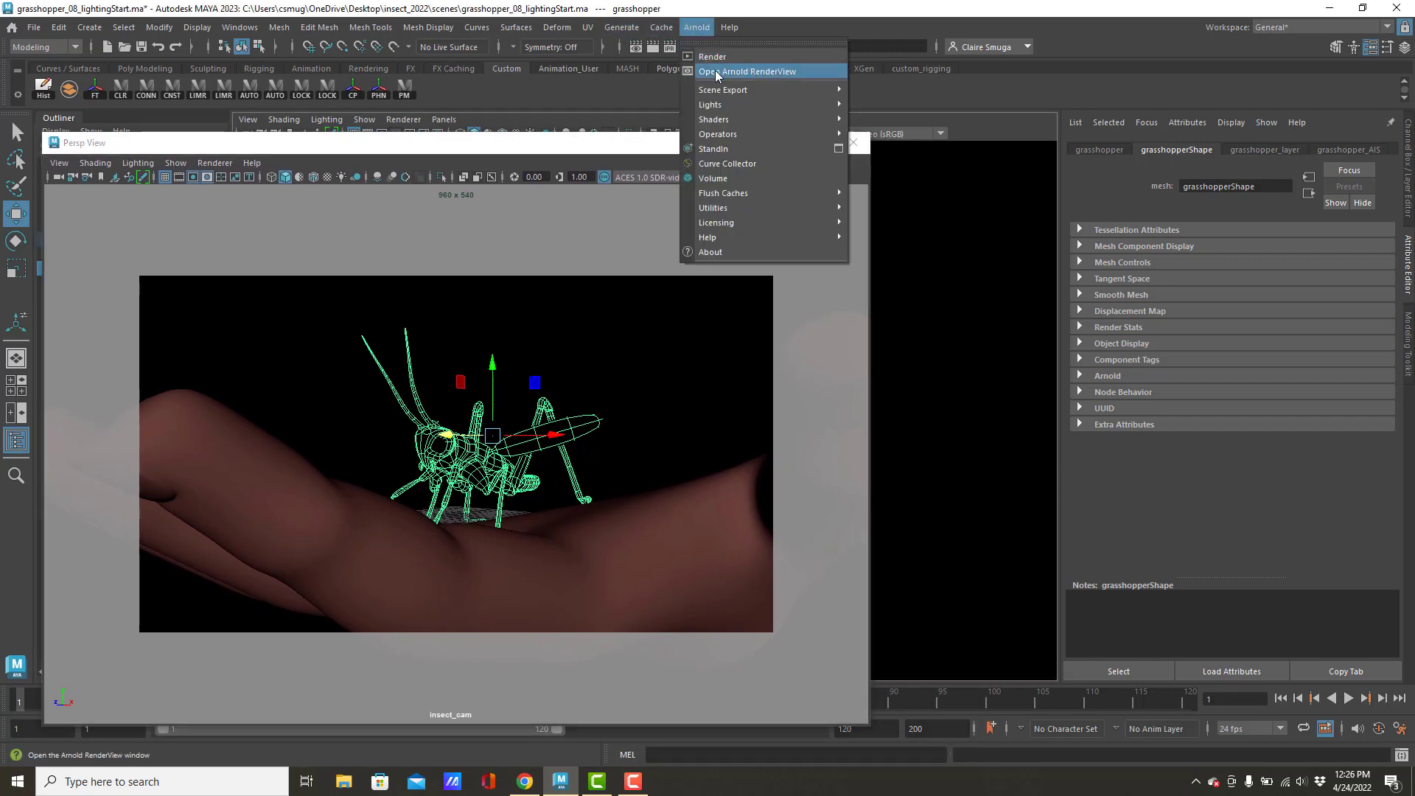
left_click(746, 71)
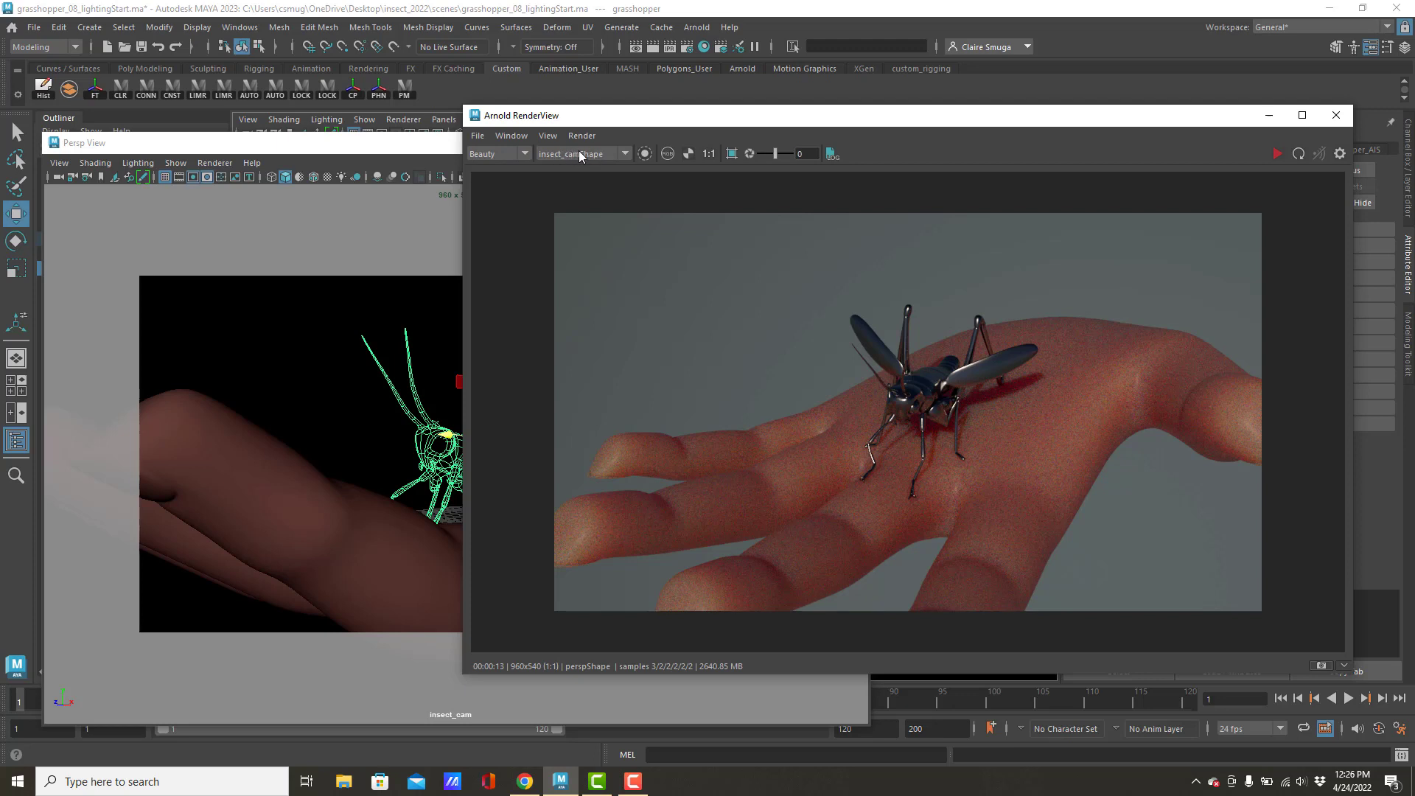
left_click(622, 152)
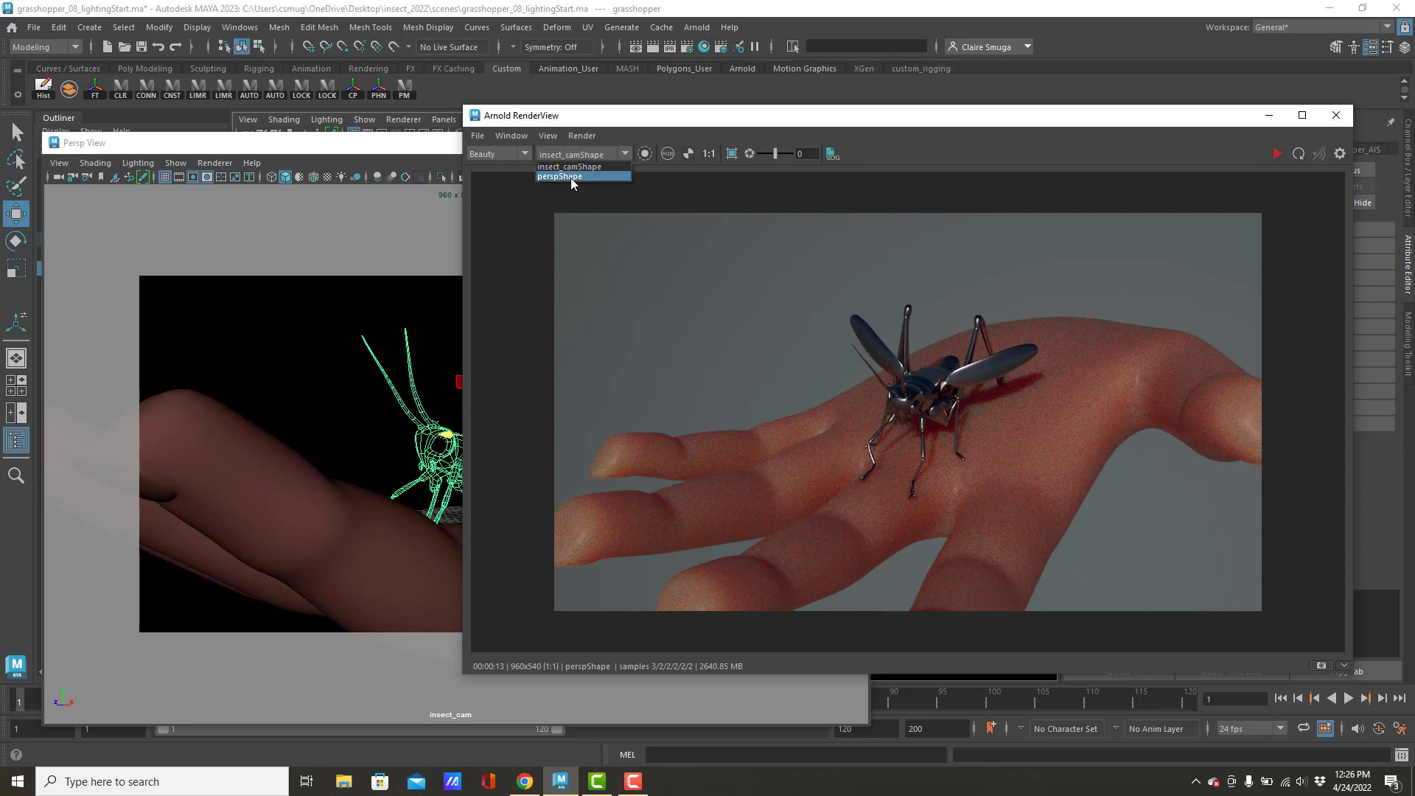
left_click(572, 167)
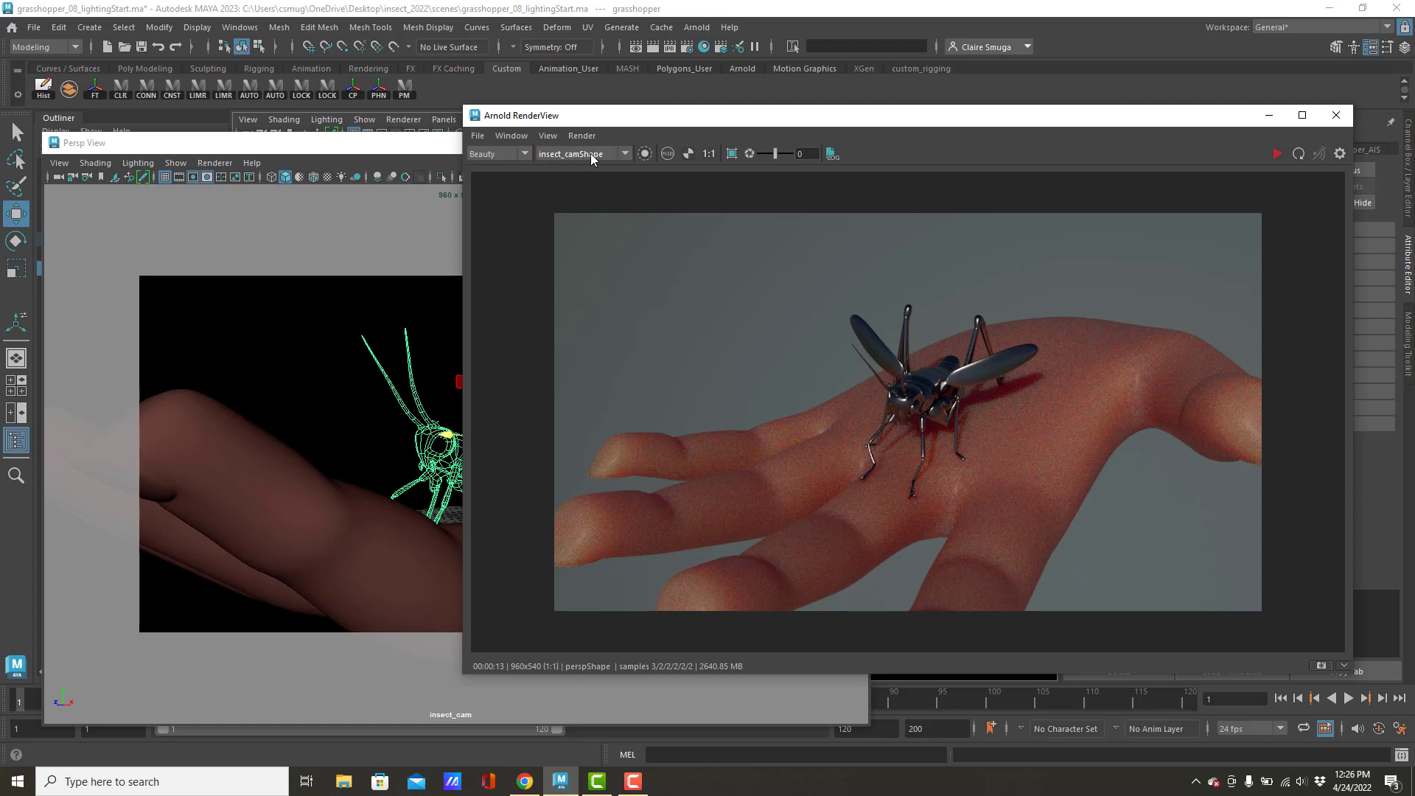
left_click(622, 154)
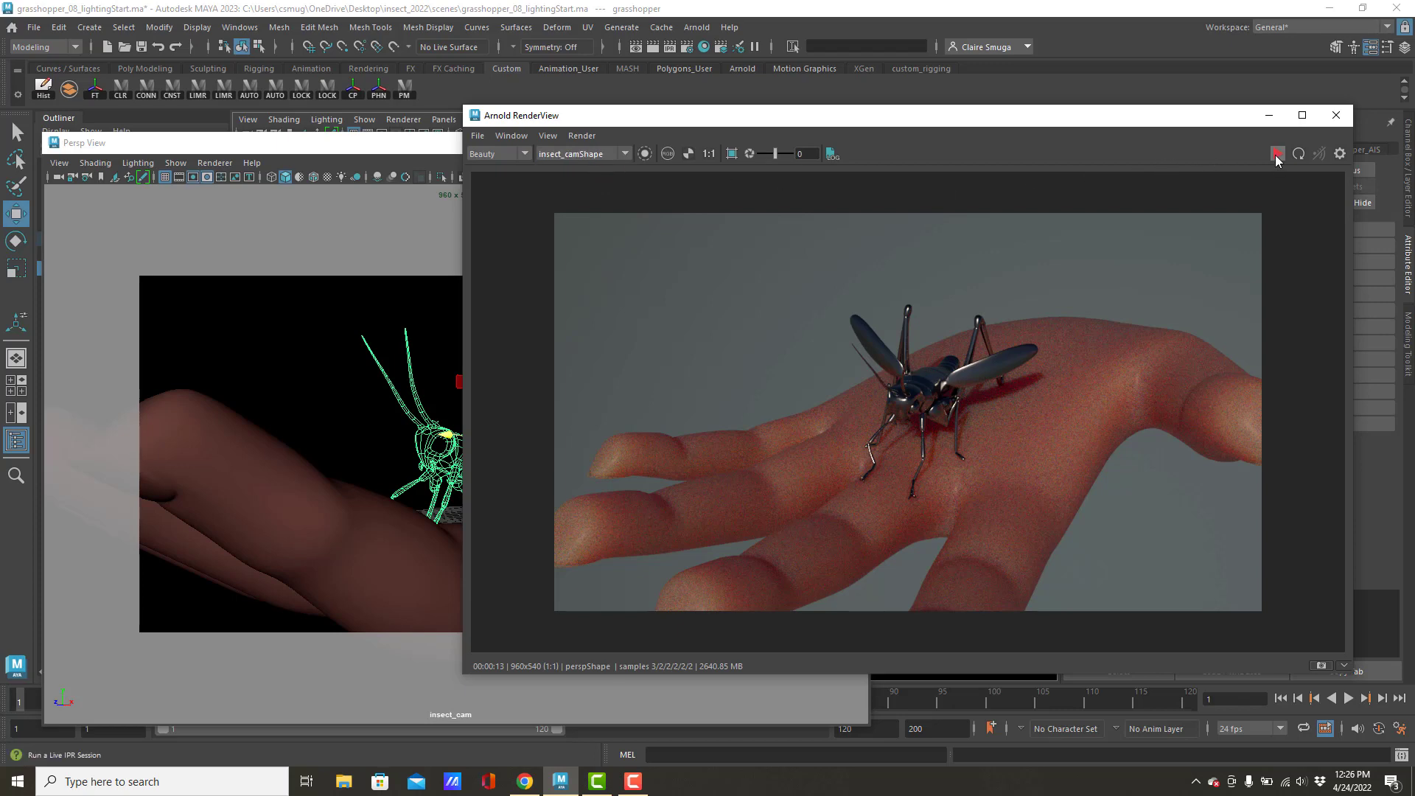
- Start the IPR render of the grasshopper on the hand from insect_camShape
left_click(1277, 152)
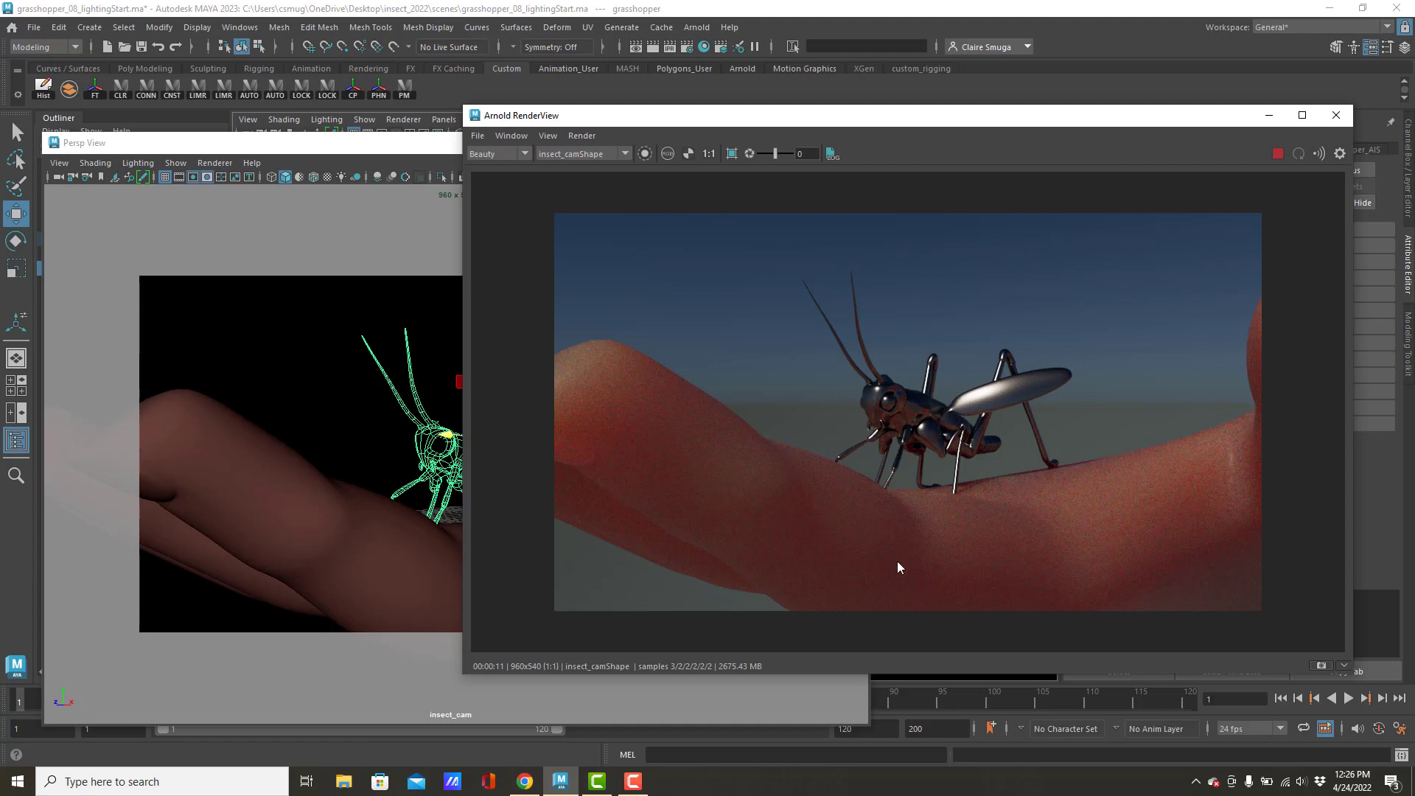
mouse_move(1159, 569)
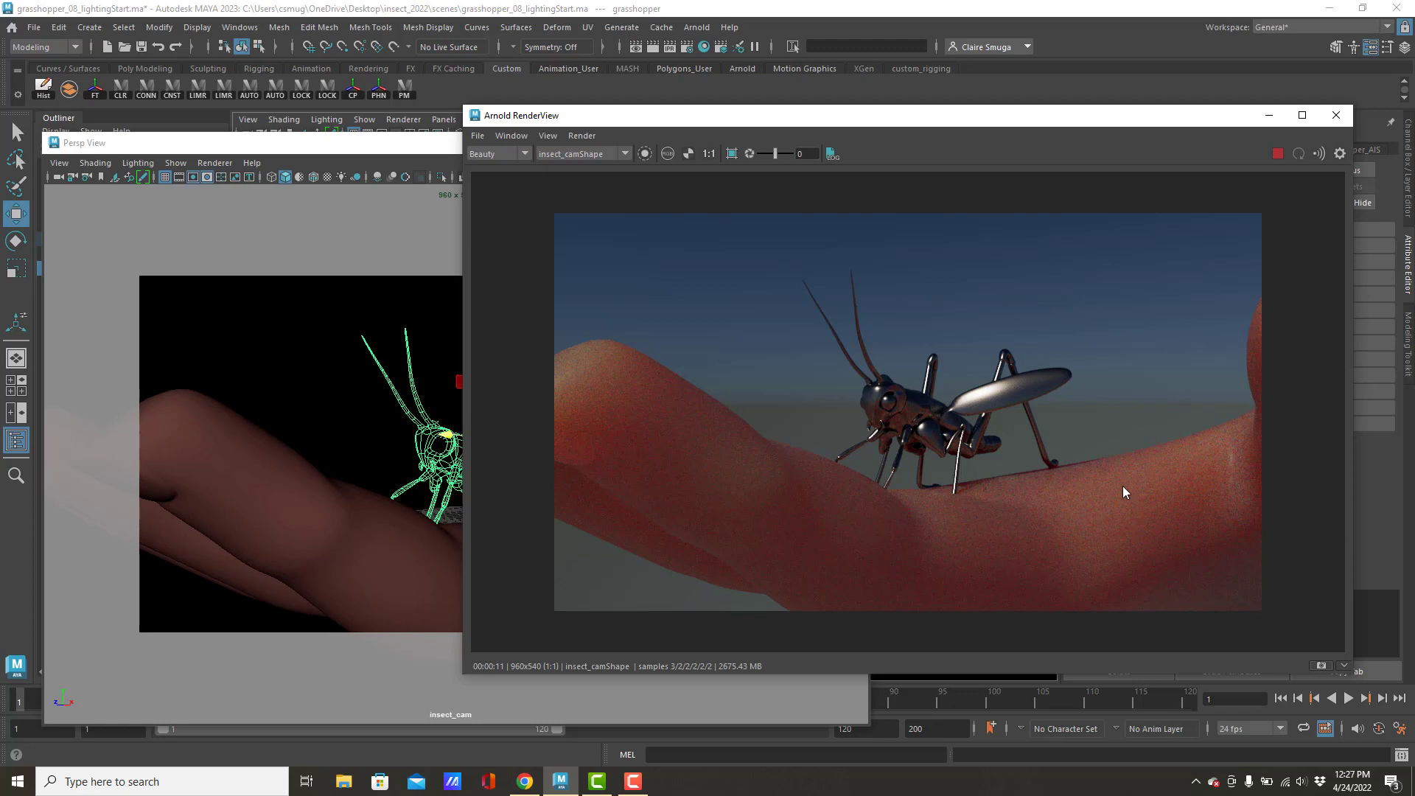
mouse_move(1055, 456)
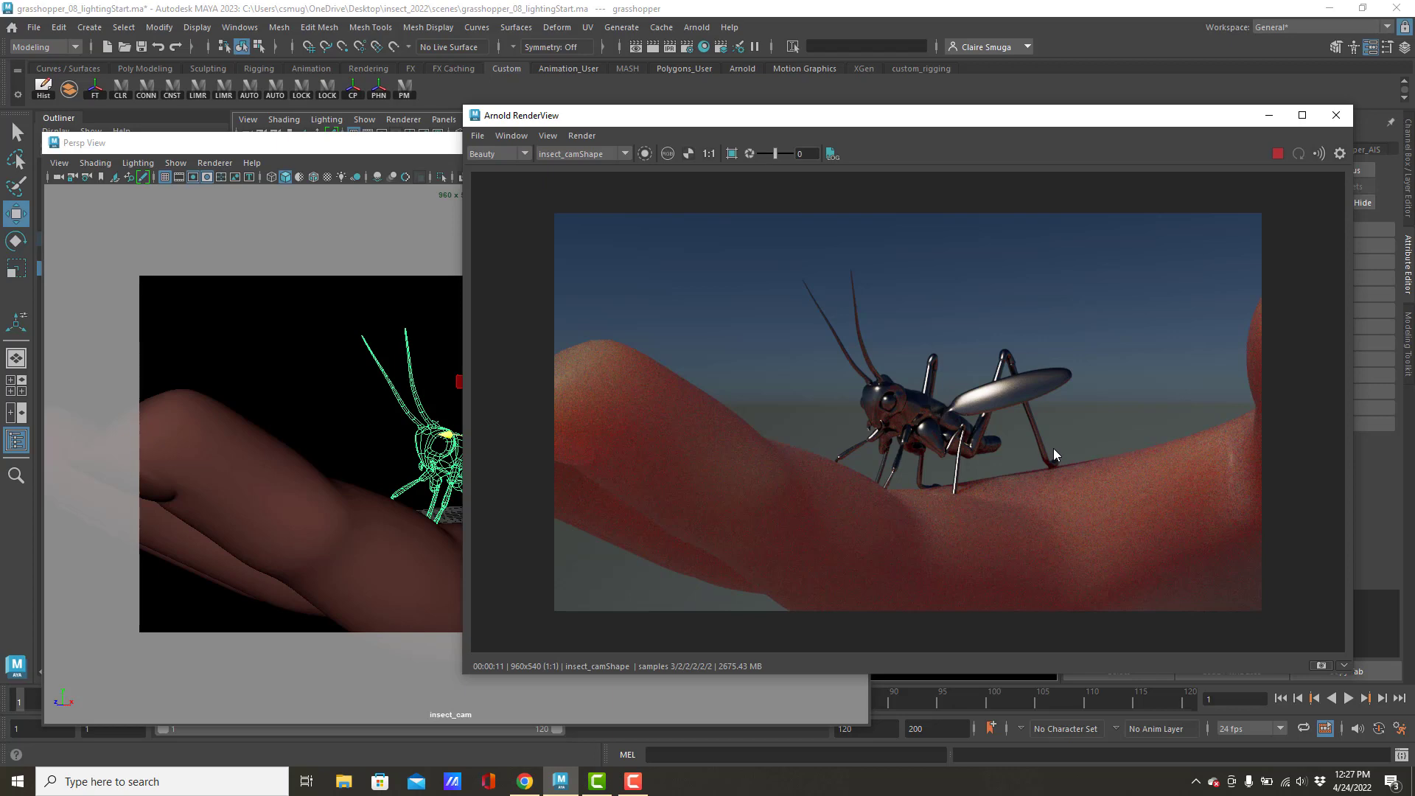